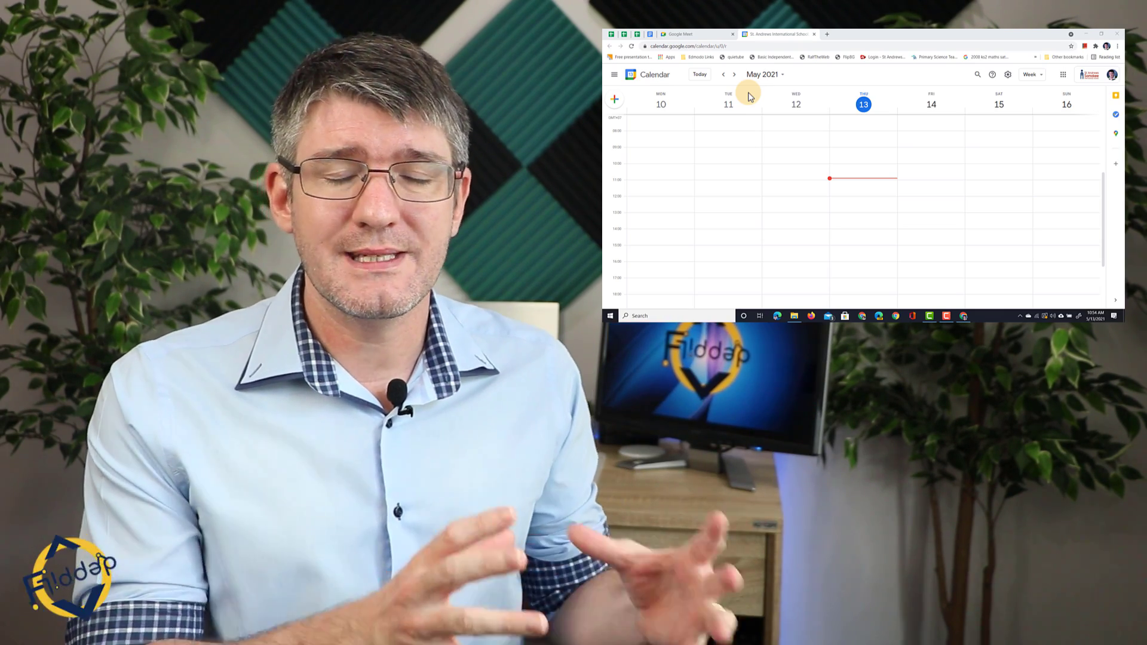
- Create an event in the 11:30 slot on Saturday 15 May titled 'Demo Breakout'
{"action": "left_click", "coordinate": [1032, 74]}
{"action": "type", "text": "D"}
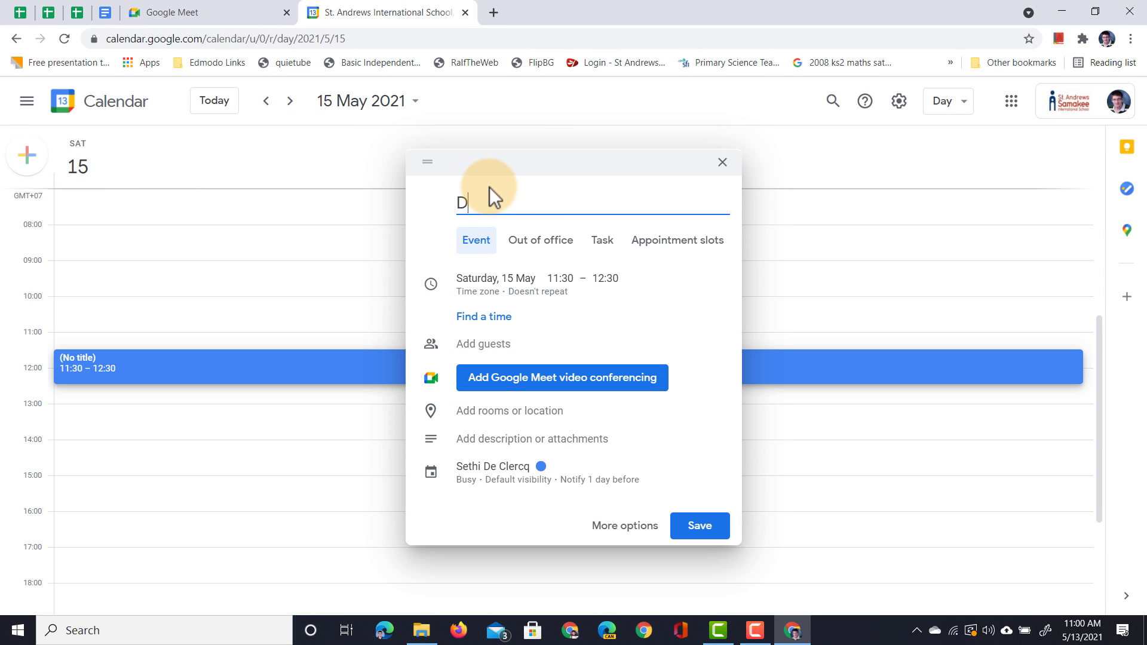
{"action": "type", "text": "emo Breakout"}
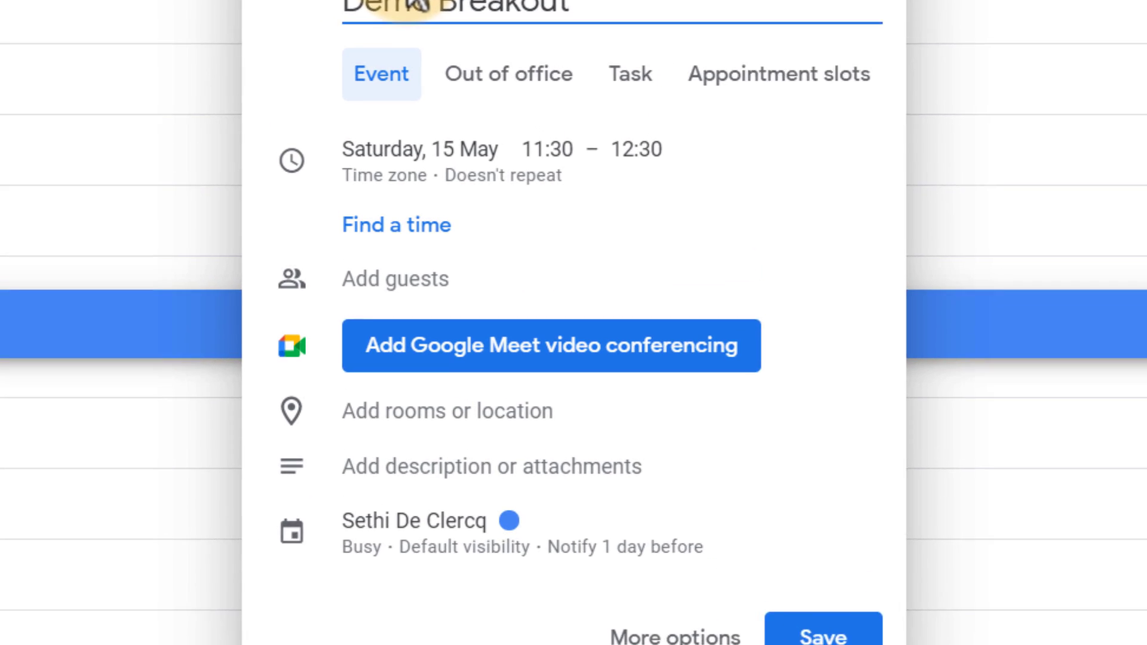
{"action": "scroll", "scroll_direction": "down", "scroll_amount": 3}
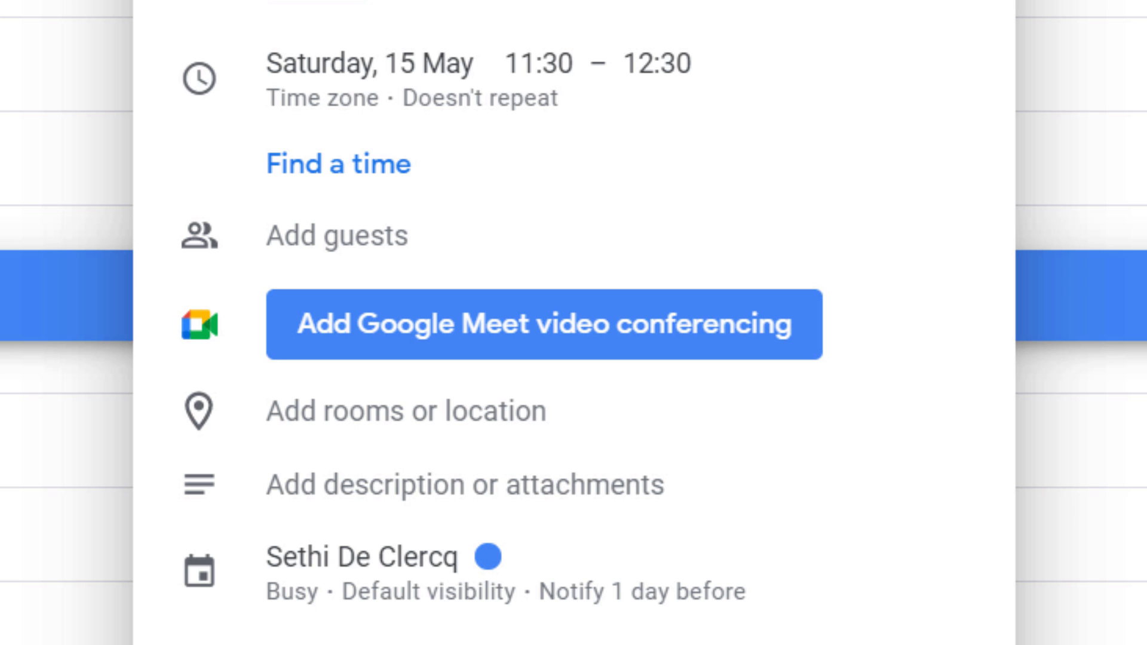
- Add Google Meet conferencing to Demo Breakout and open its meeting settings
{"action": "left_click", "coordinate": [543, 324]}
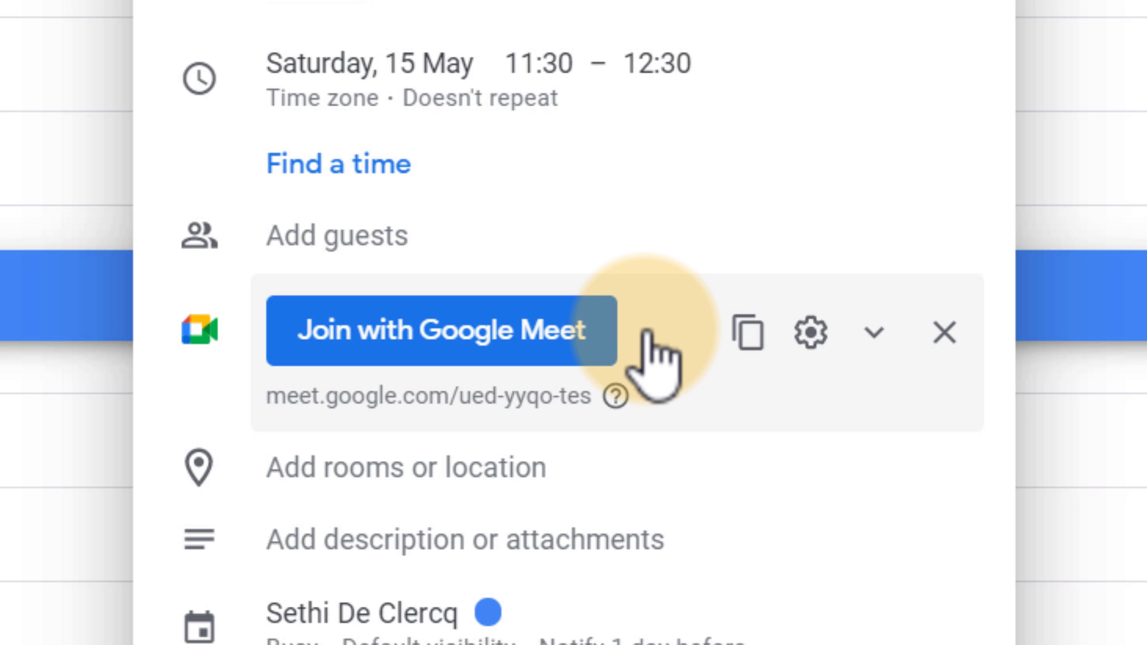
{"action": "mouse_move", "coordinate": [807, 333]}
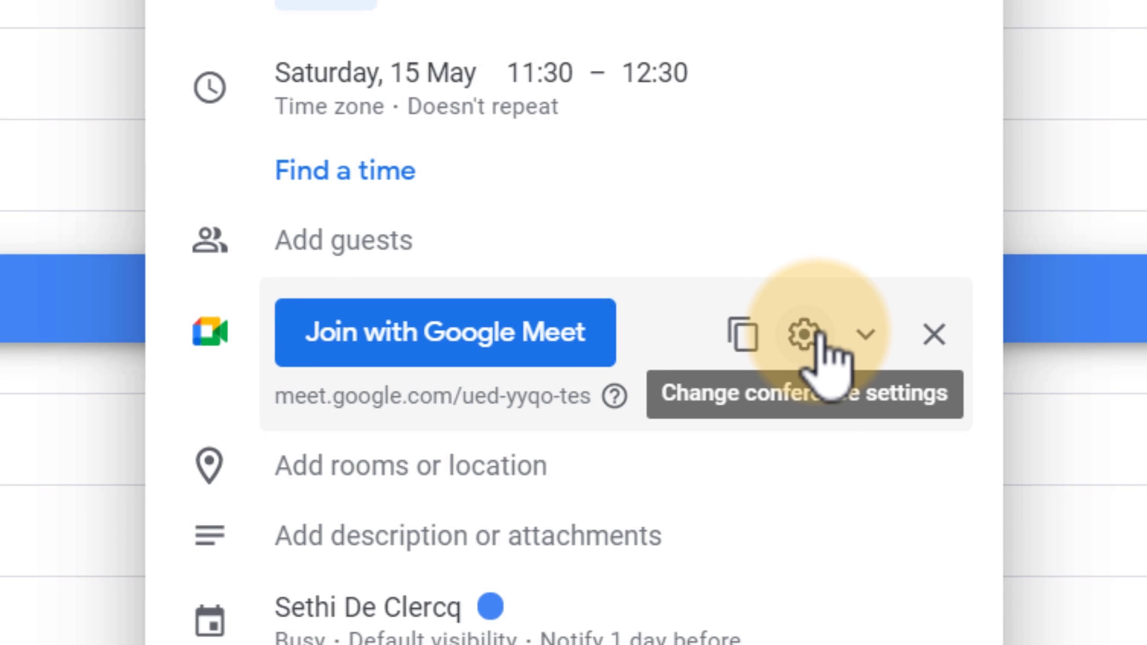
{"action": "left_click", "coordinate": [802, 334]}
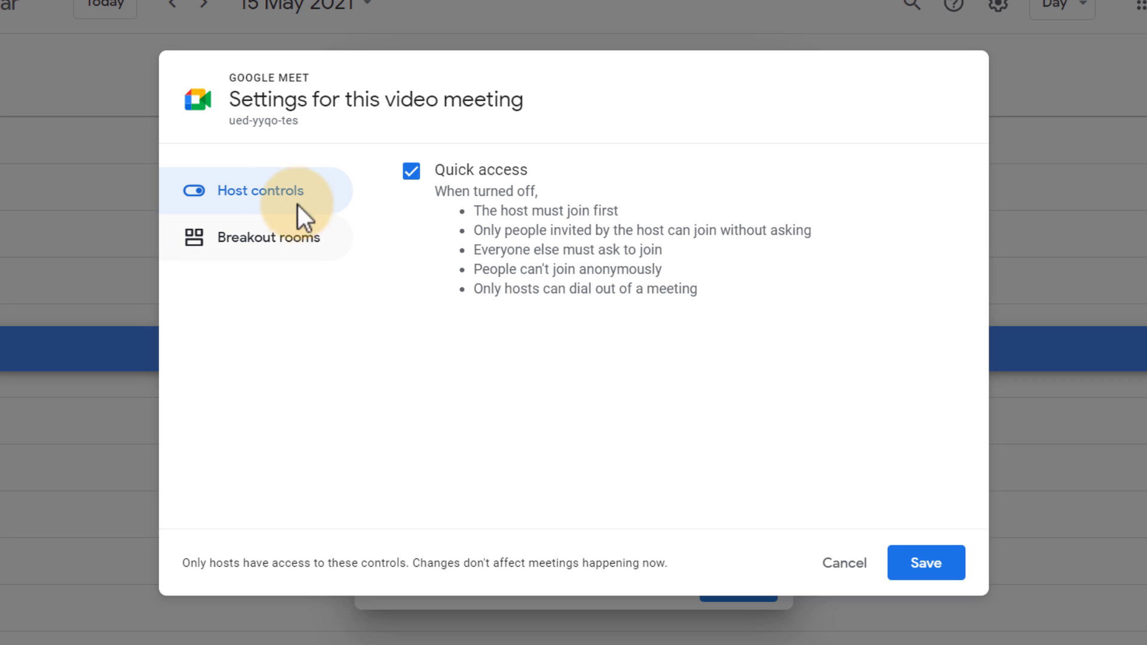
- Set Breakout rooms to 3, named Brainstorm, Prototype and Reflection, and save
{"action": "left_click", "coordinate": [269, 237]}
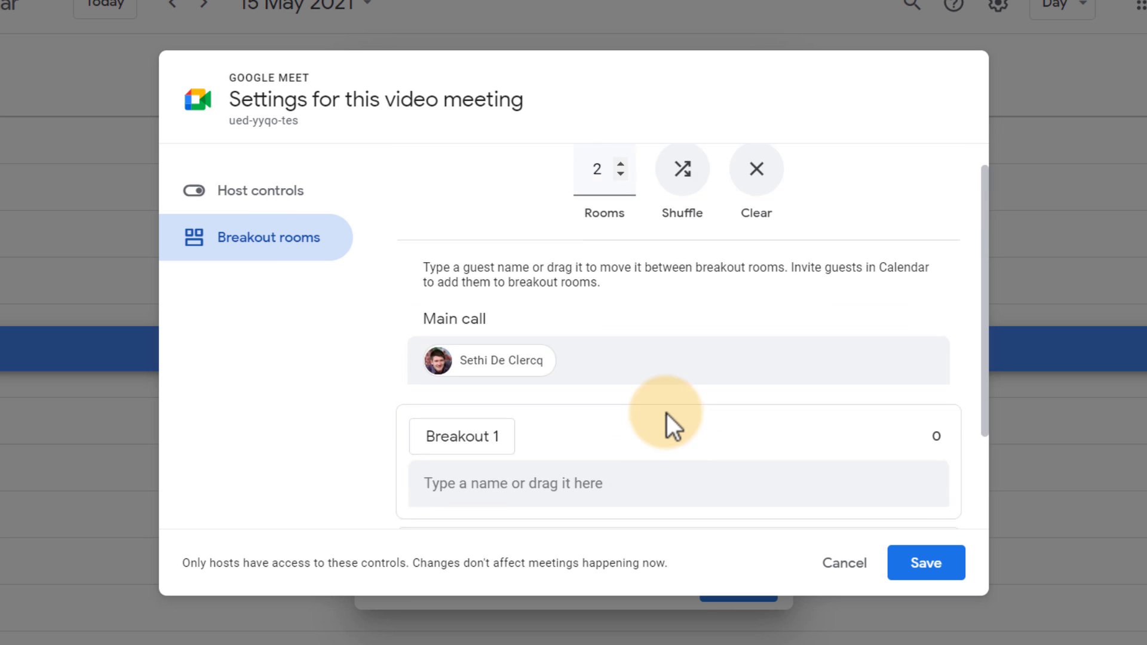
{"action": "left_click", "coordinate": [621, 162]}
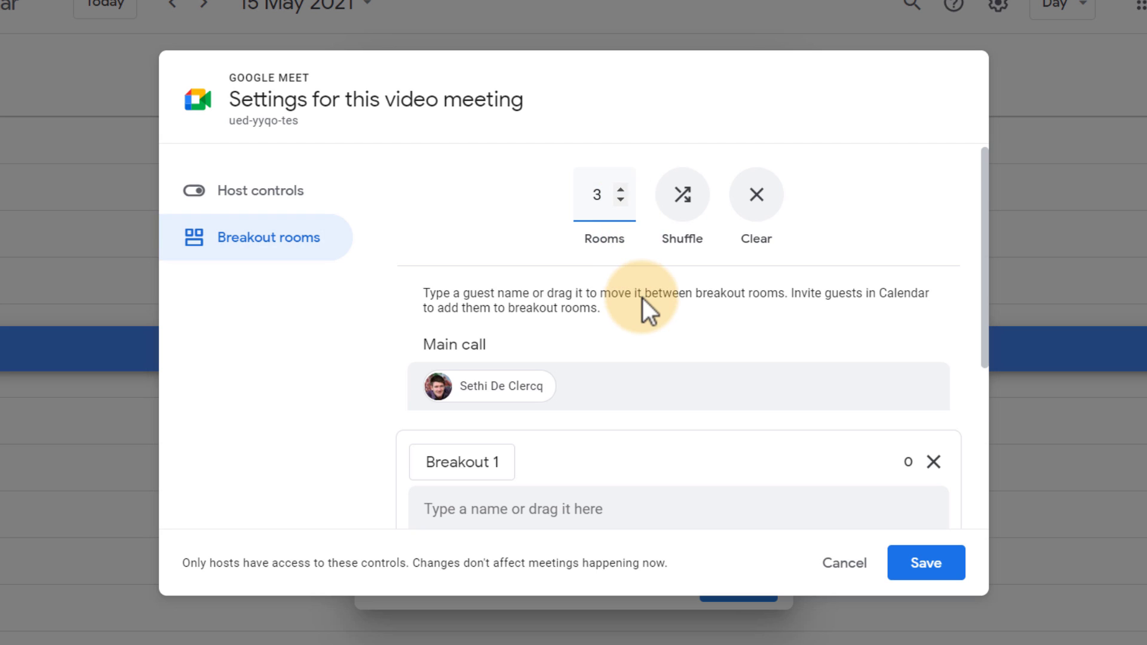
{"action": "double_click", "coordinate": [461, 314]}
{"action": "type", "text": "Brainstorm"}
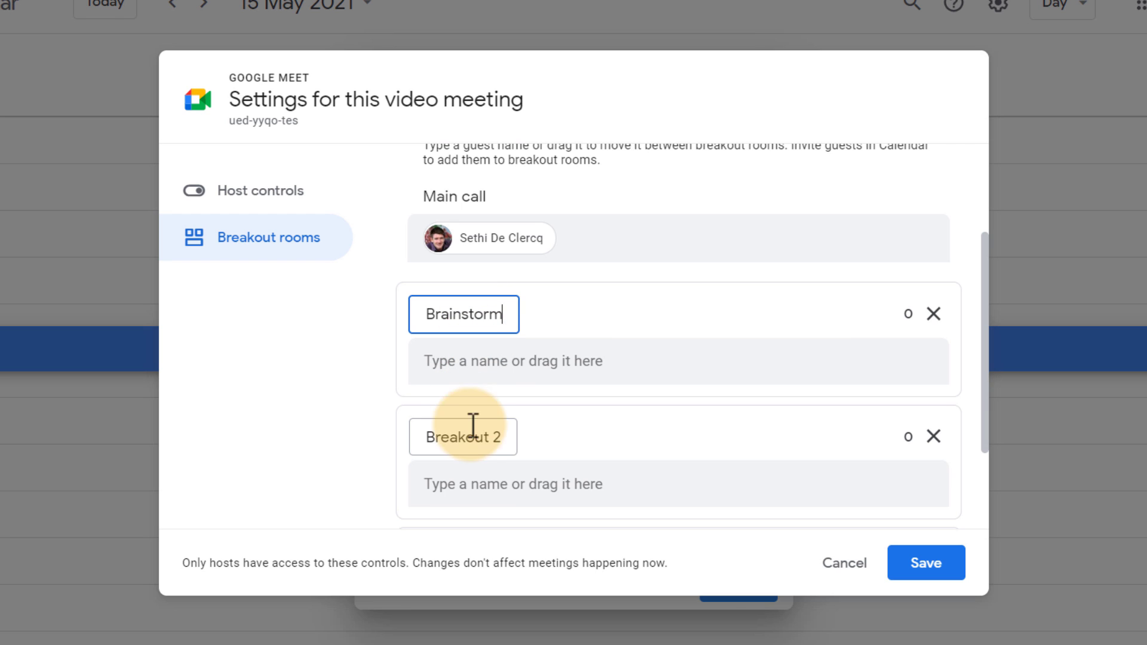
{"action": "type", "text": "Prototype"}
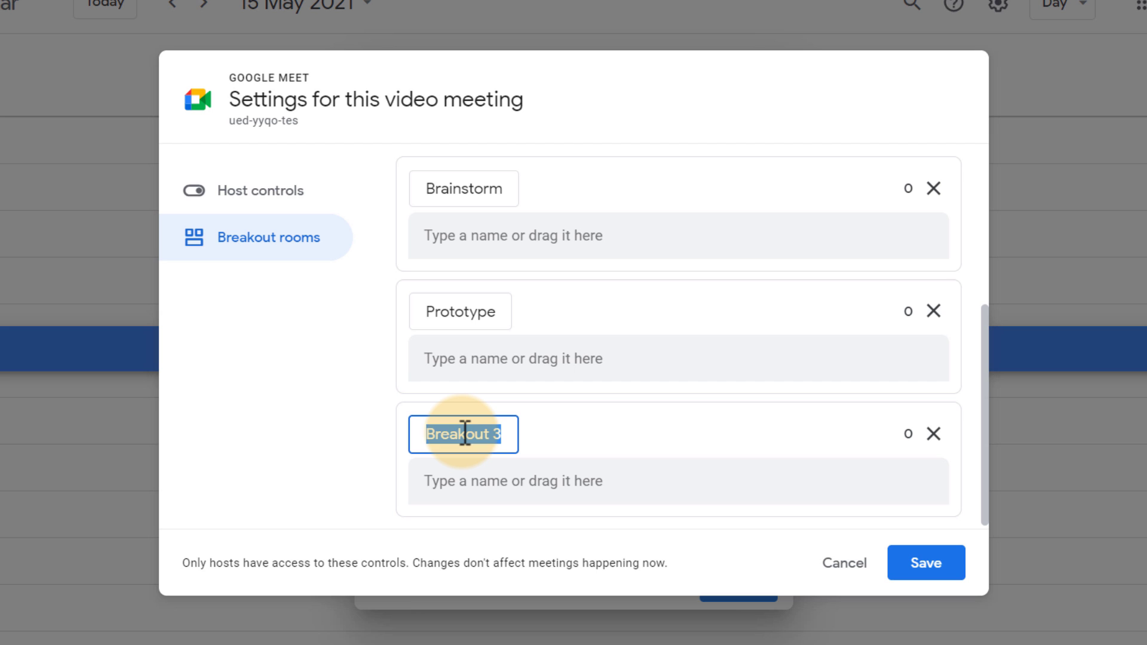
{"action": "type", "text": "Reflection"}
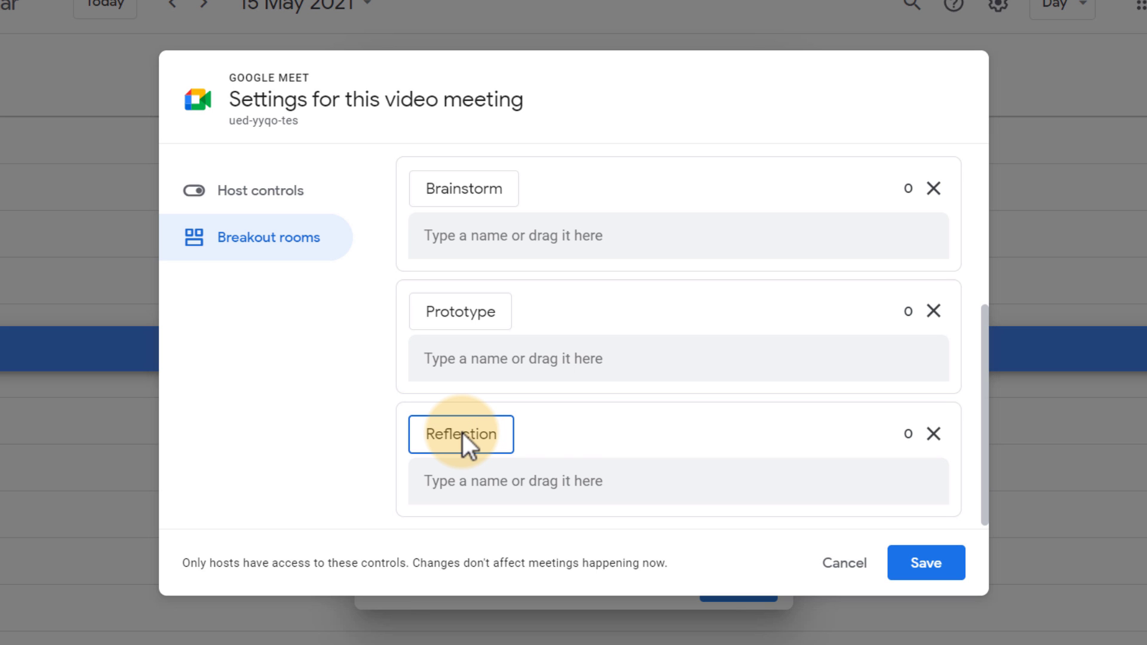
{"action": "left_click", "coordinate": [924, 563]}
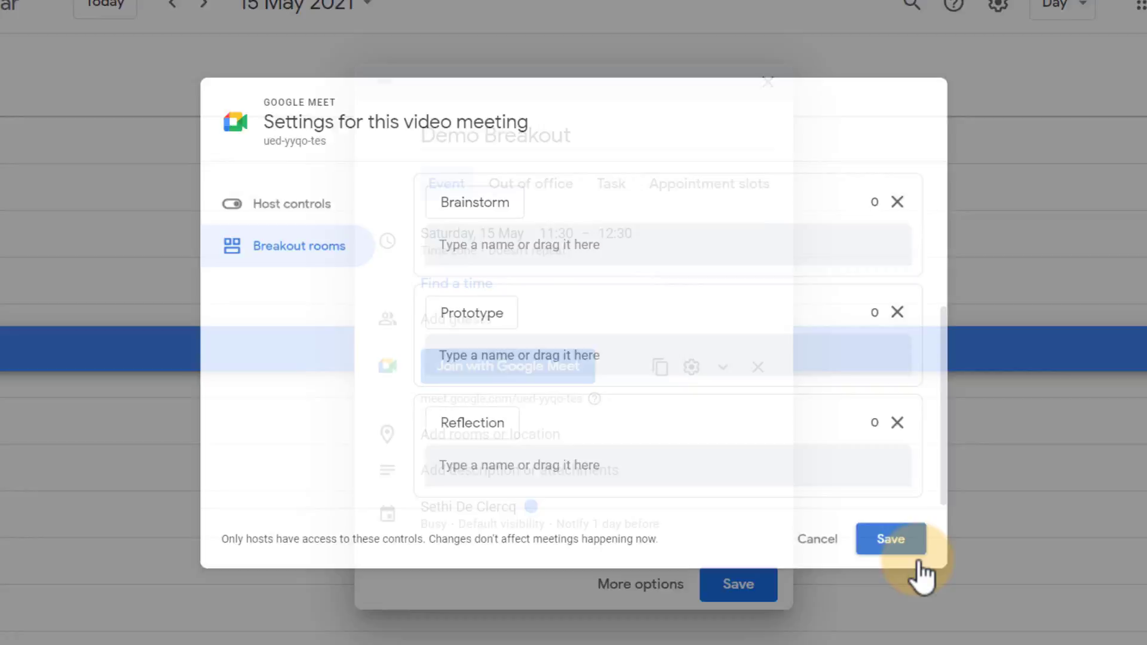
{"action": "left_click", "coordinate": [890, 539]}
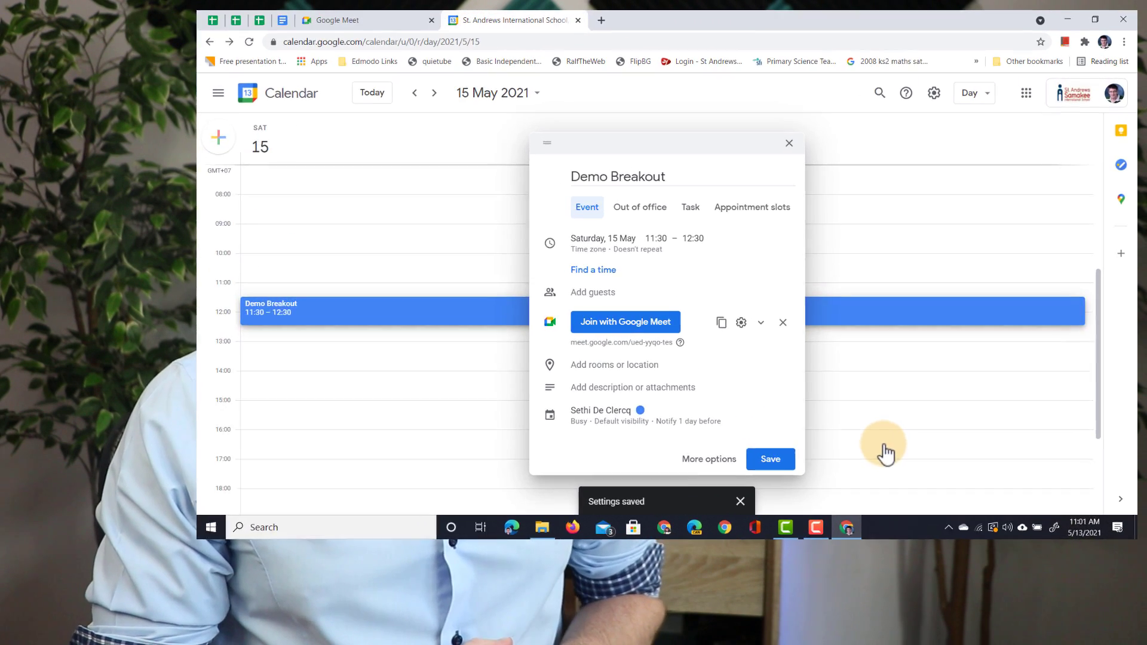
- Save the Demo Breakout event, then join its Google Meet call from the event details
{"action": "left_click", "coordinate": [769, 459]}
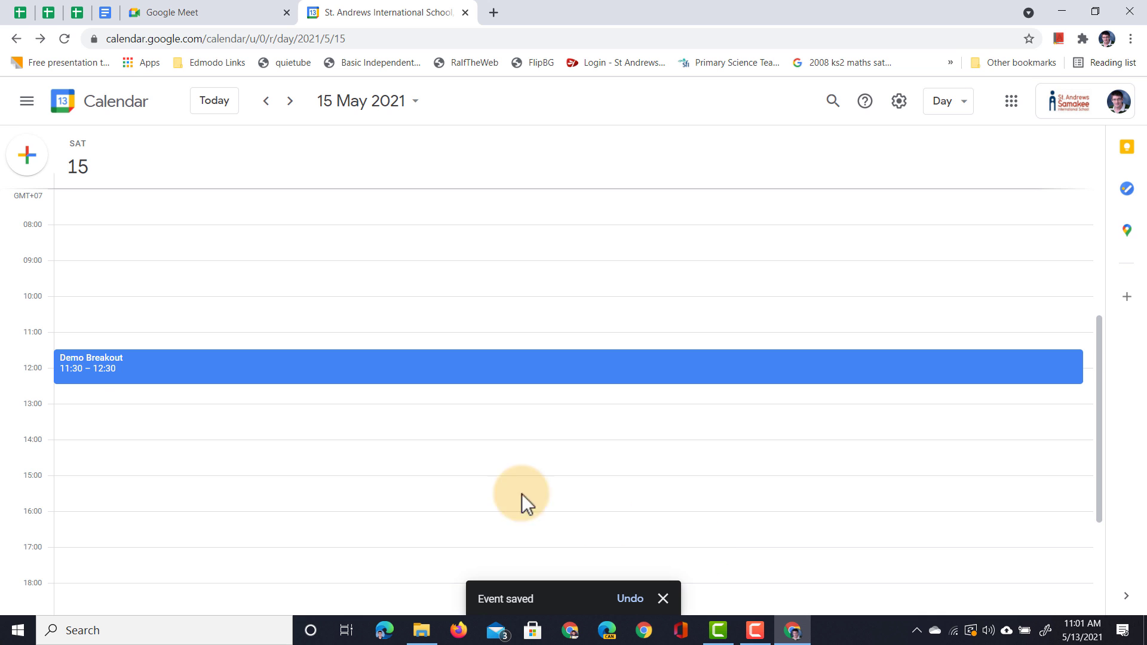
{"action": "left_click", "coordinate": [180, 366]}
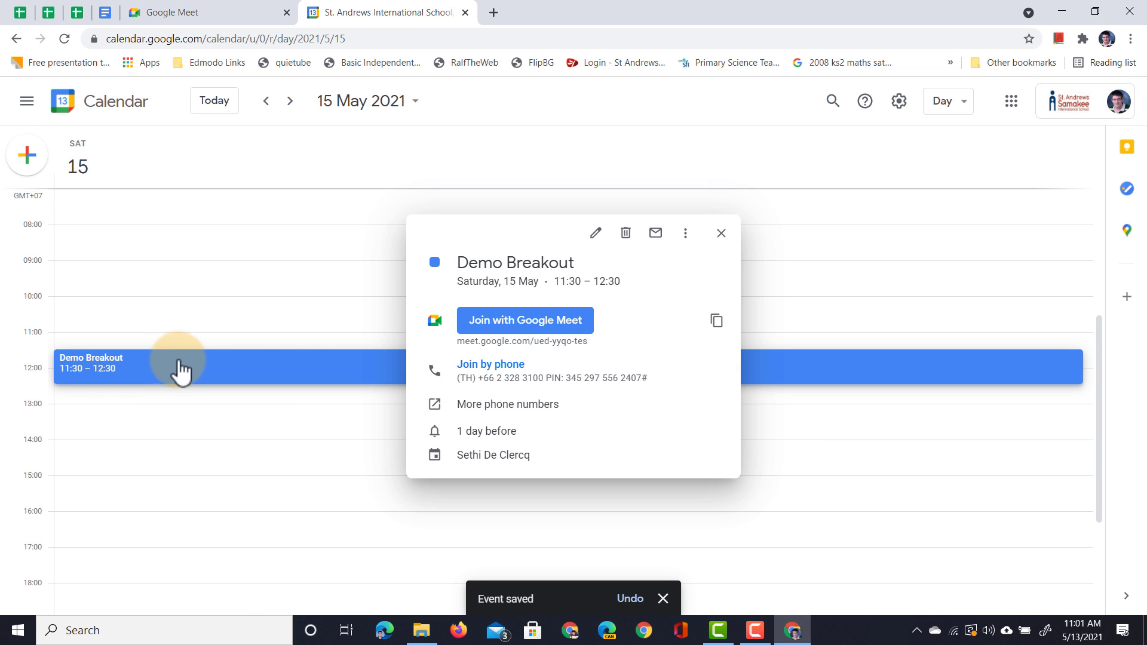
{"action": "left_click", "coordinate": [525, 320]}
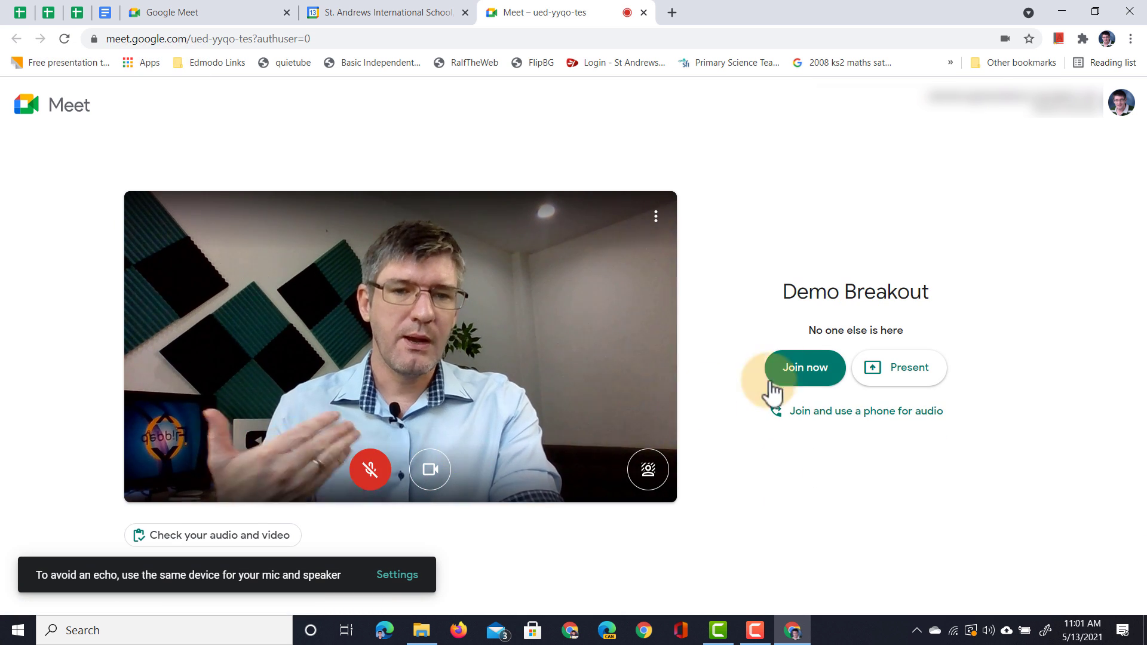
- Join the Demo Breakout call and view the Breakout rooms activity
{"action": "left_click", "coordinate": [805, 368]}
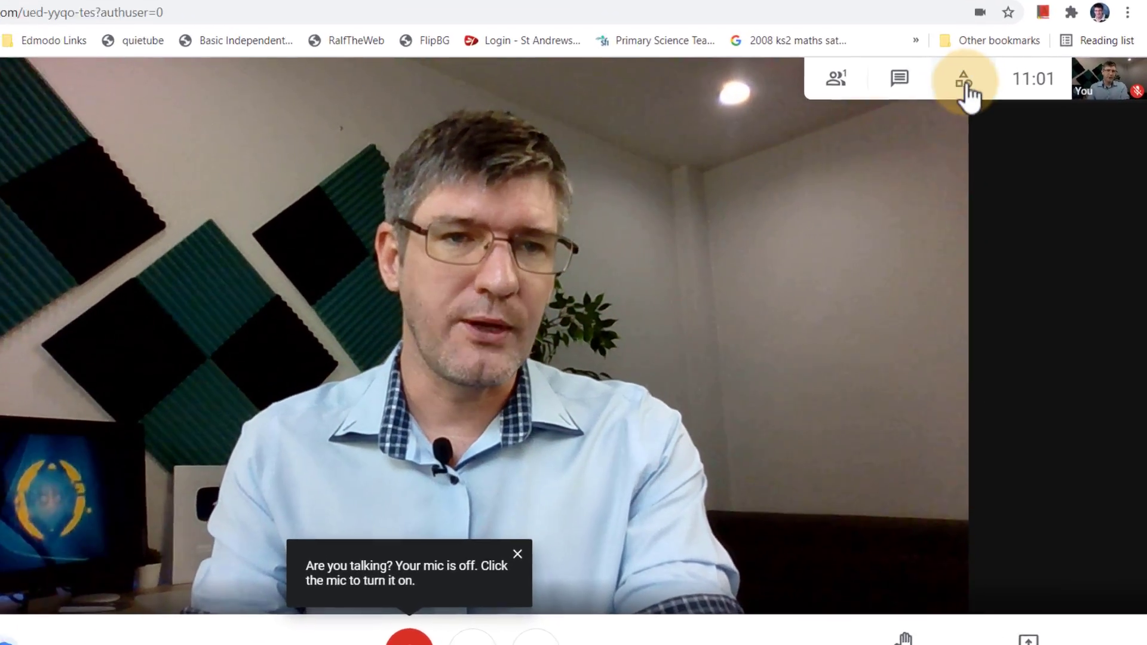
{"action": "left_click", "coordinate": [965, 78]}
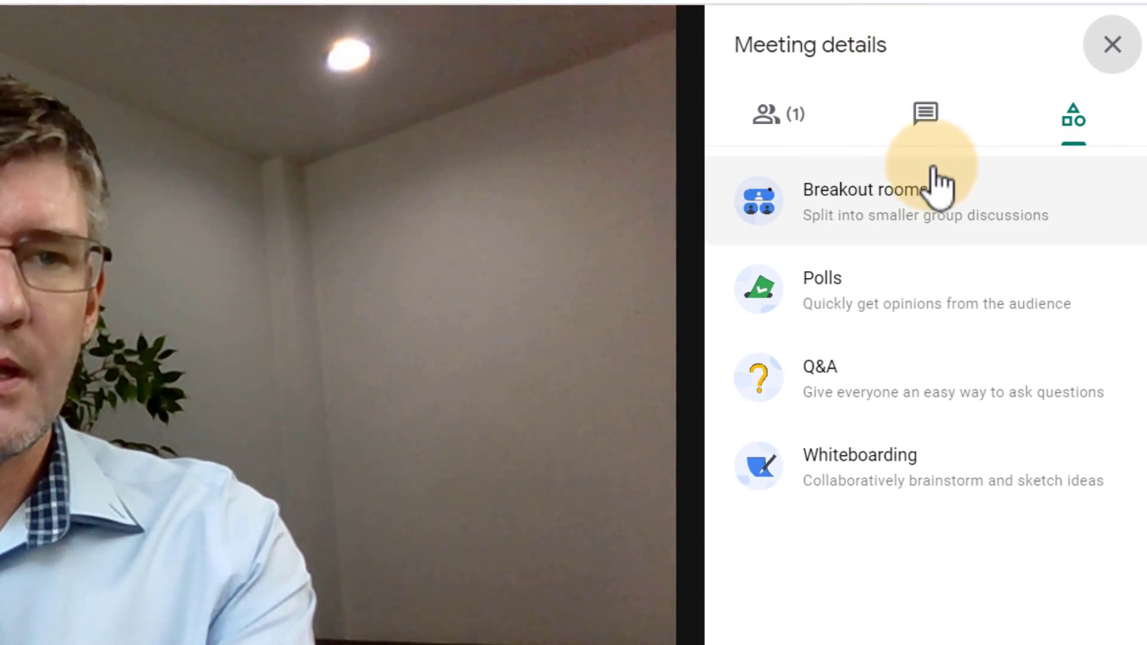
{"action": "left_click", "coordinate": [863, 201]}
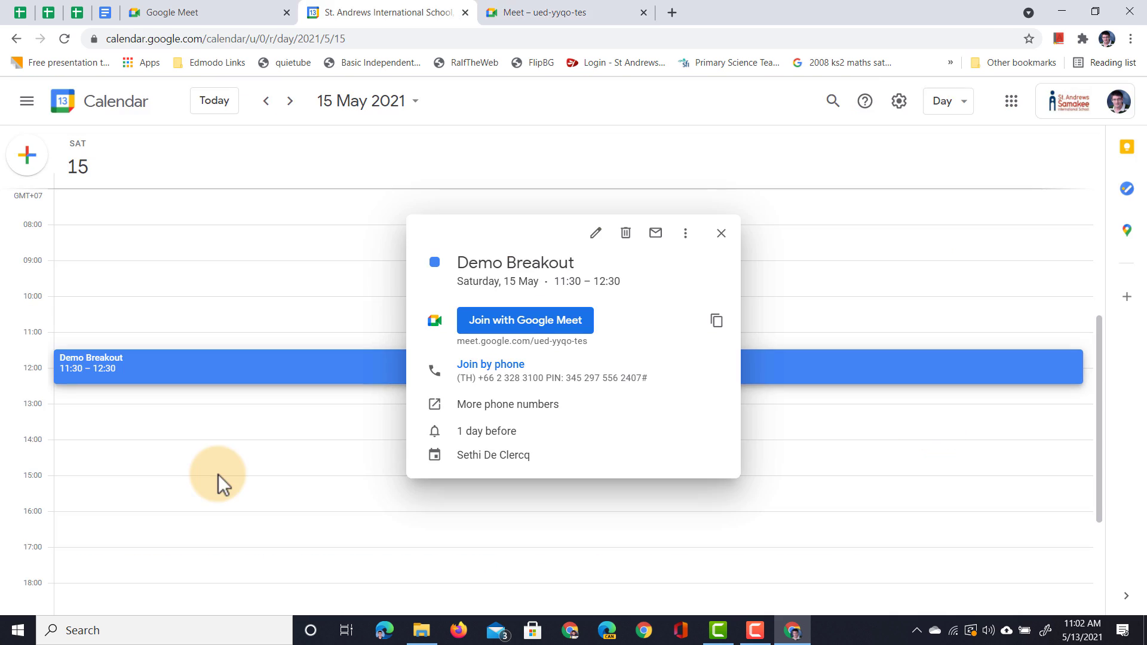
{"action": "mouse_move", "coordinate": [596, 233]}
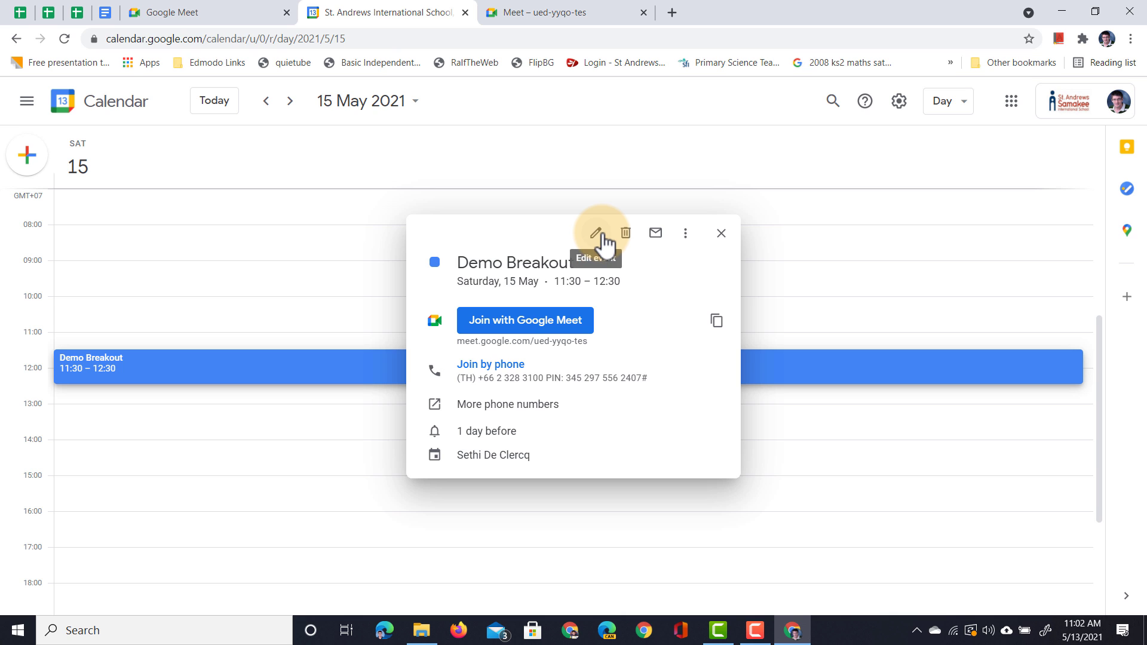
- Open Demo Breakout's full edit page, showing both teacher accounts as guests
{"action": "left_click", "coordinate": [597, 232]}
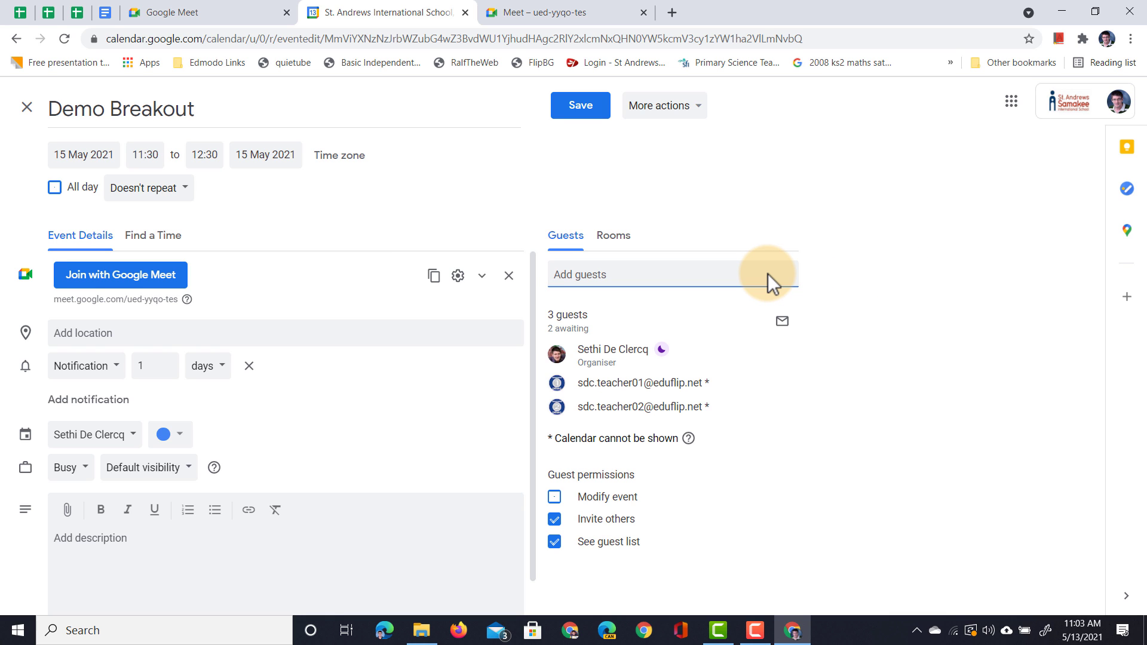
{"action": "mouse_move", "coordinate": [725, 364]}
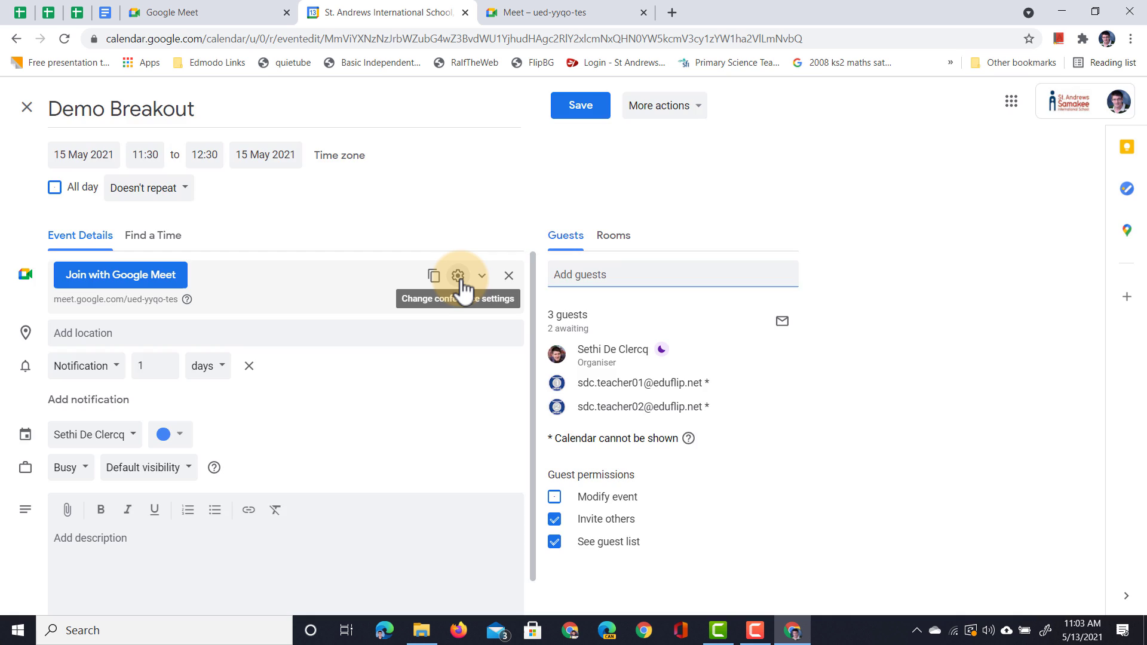
- Assign teacher01 to the Brainstorm room and teacher02 to Prototype in the Meet settings
{"action": "left_click", "coordinate": [459, 276]}
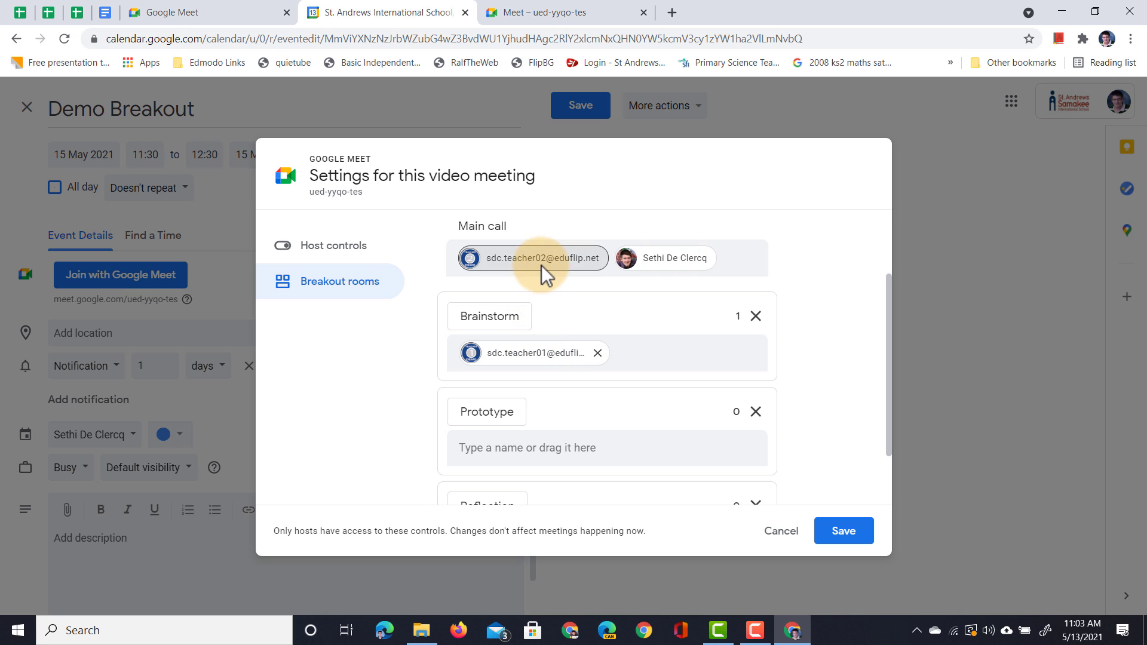
{"action": "left_click_drag", "start_coordinate": [533, 258], "coordinate": [554, 448]}
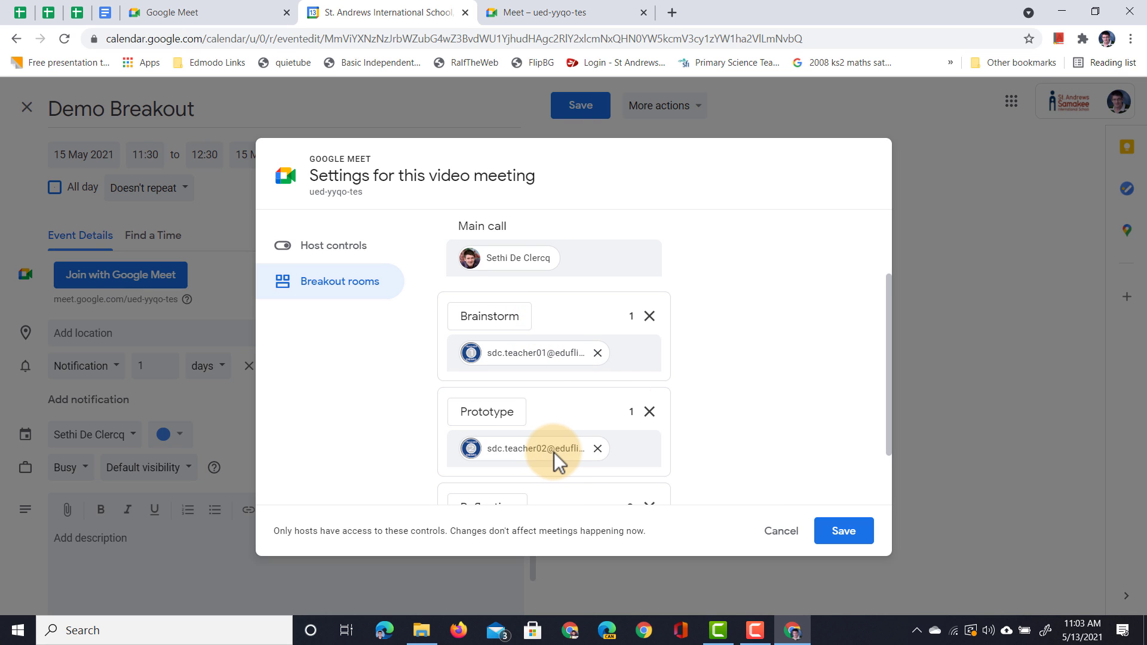
{"action": "scroll", "scroll_direction": "down", "scroll_amount": 3}
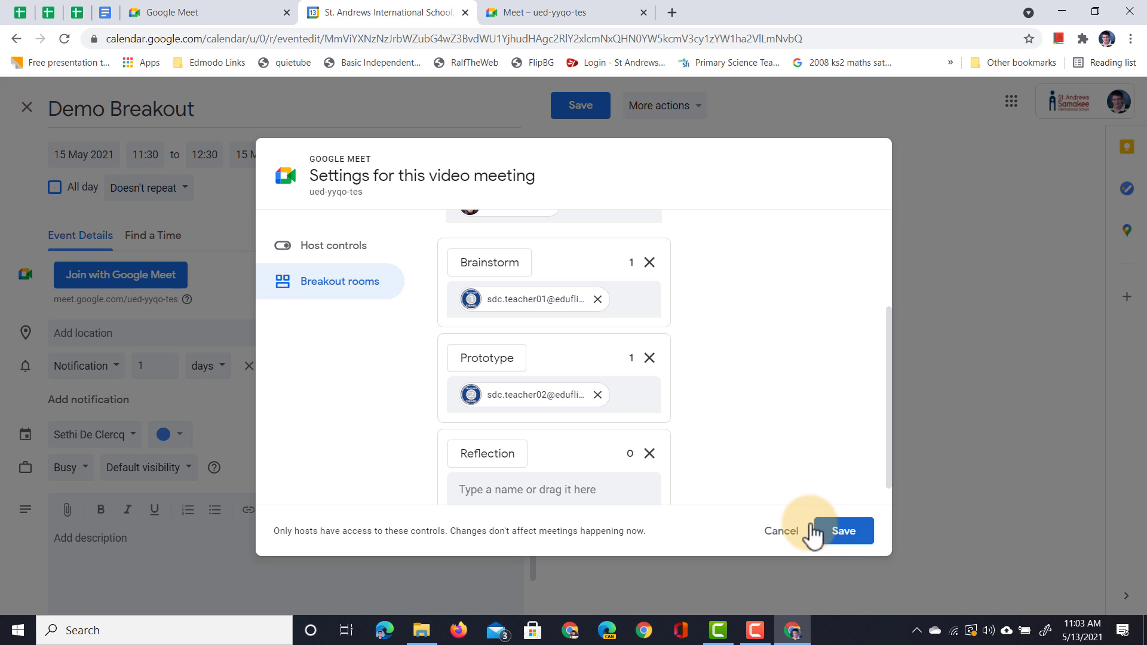